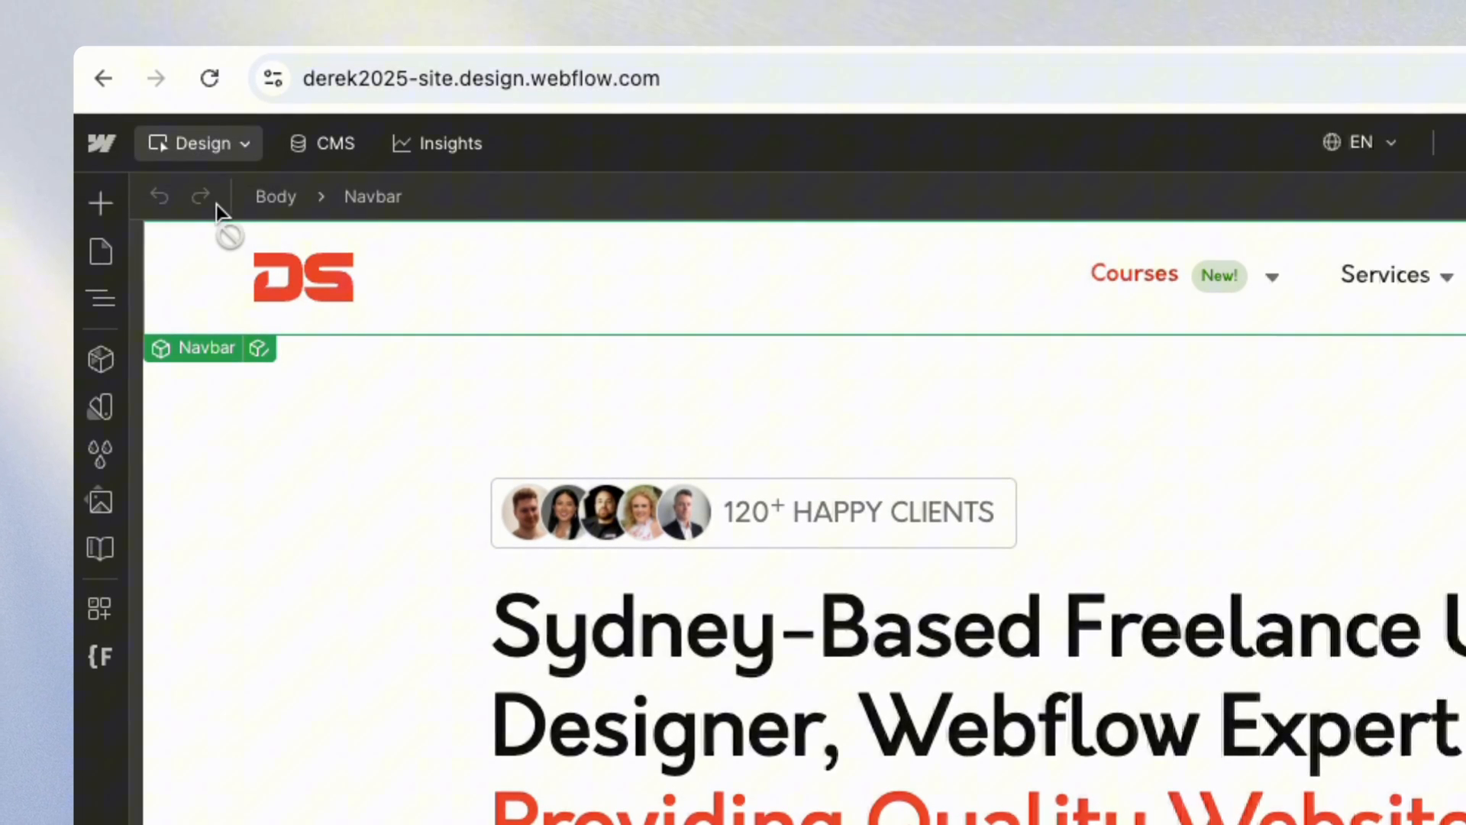
{"action": "mouse_move", "coordinate": [200, 196]}
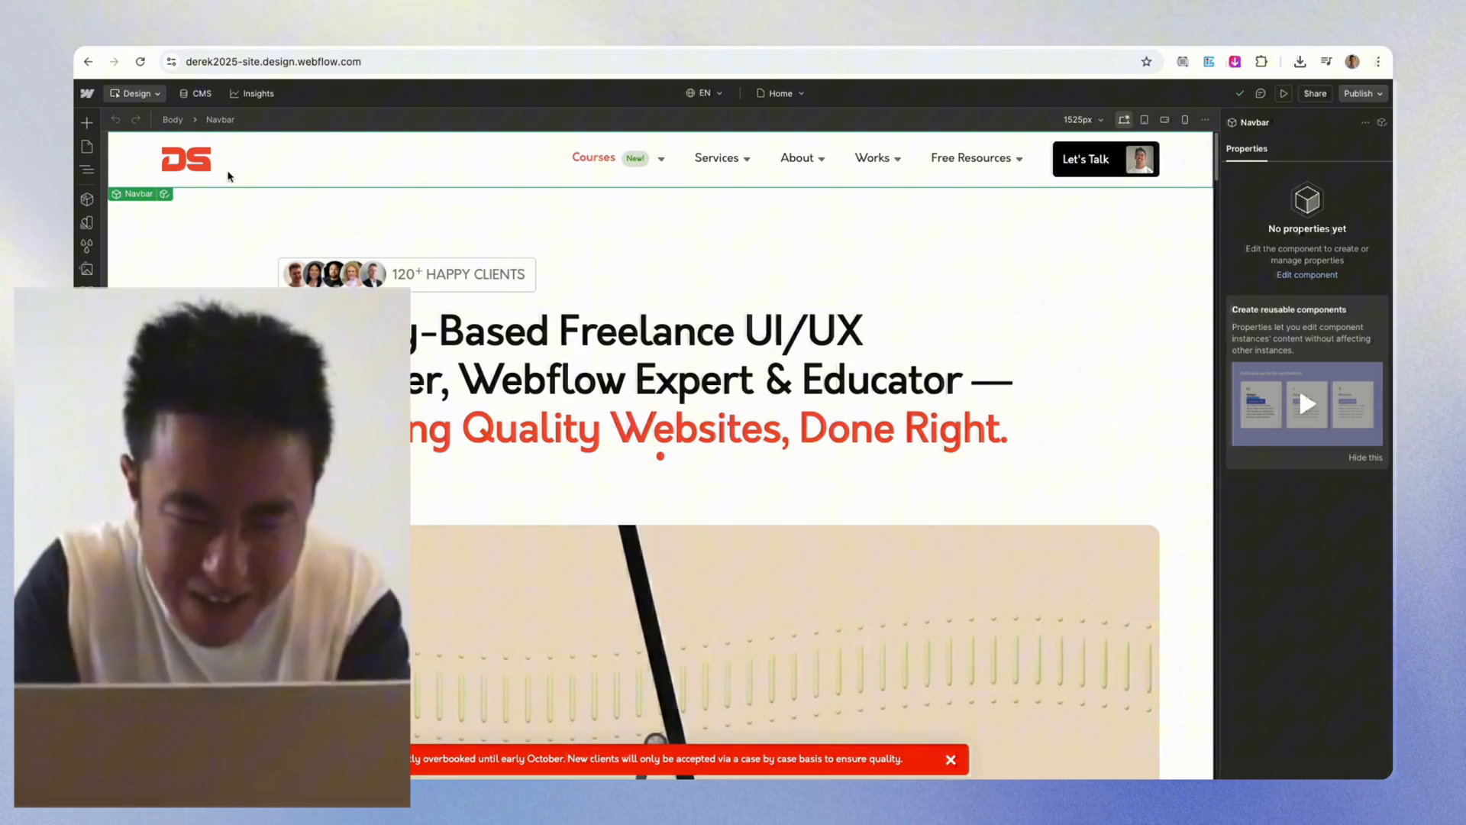
Step: Select the Sydney-Based heading, then jump to its enclosing Section via the breadcrumb bar
{"action": "left_click", "coordinate": [655, 378]}
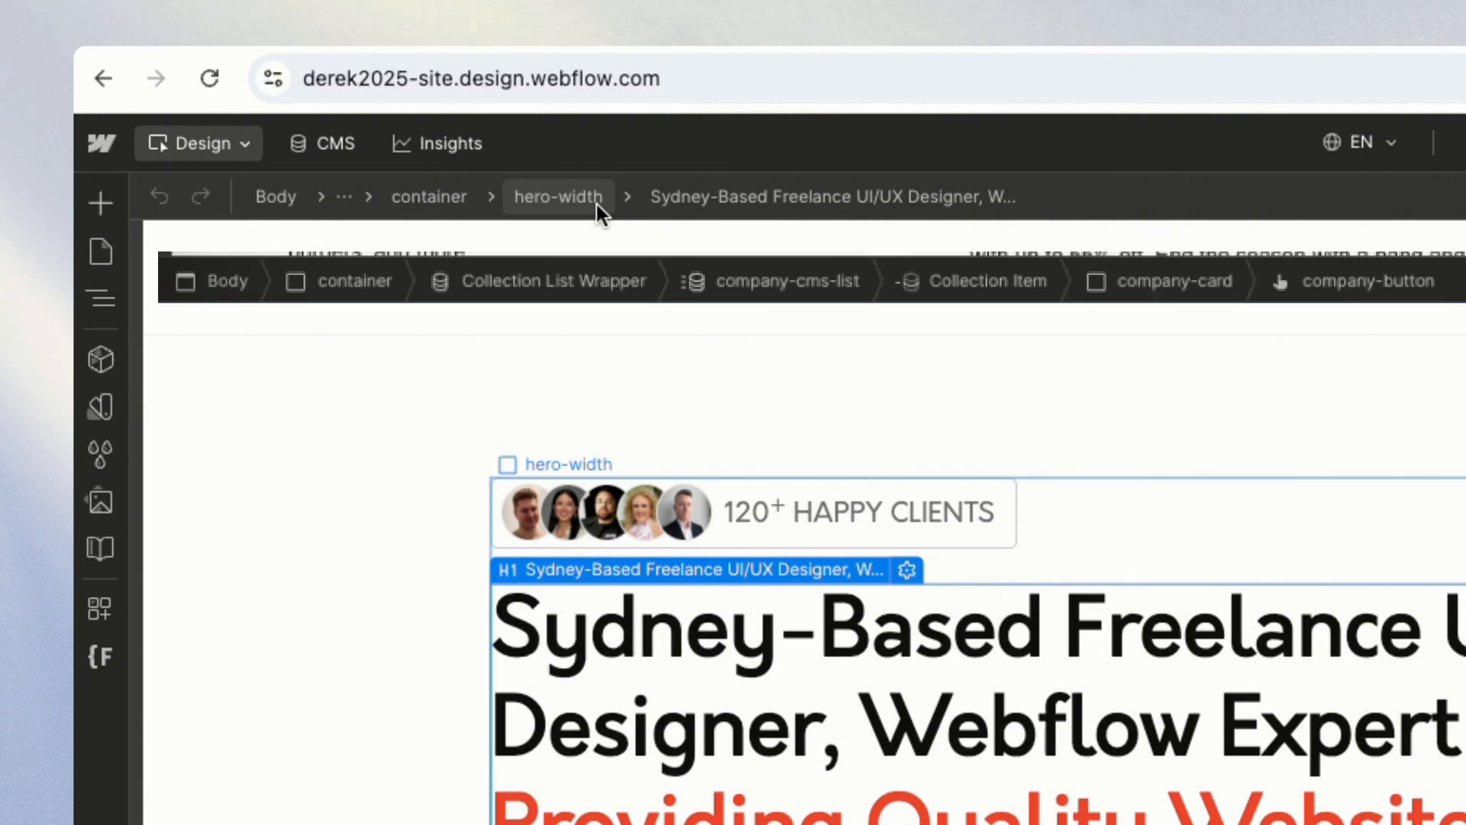
{"action": "left_click", "coordinate": [488, 197]}
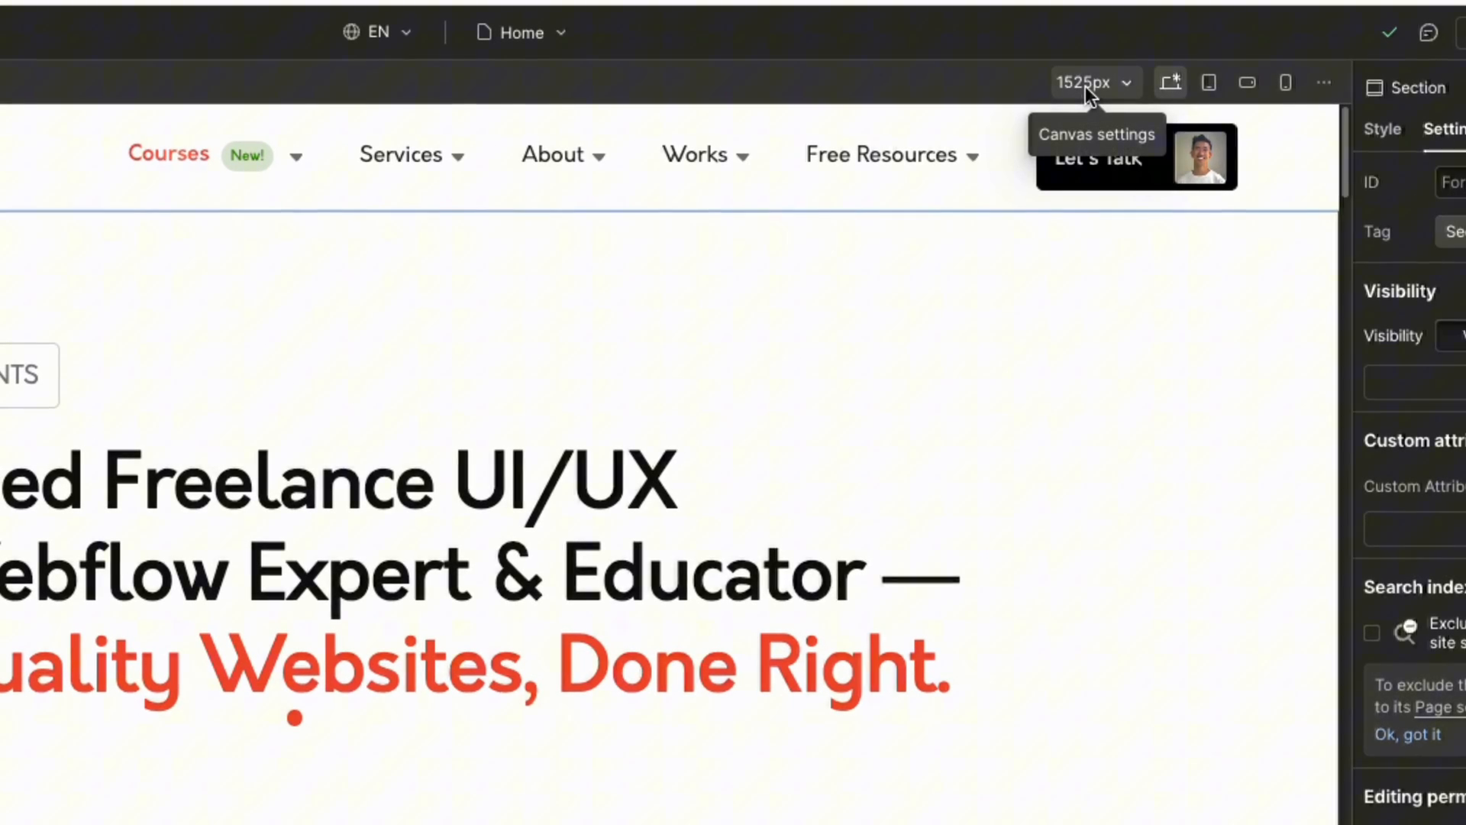
{"action": "left_click", "coordinate": [1094, 82]}
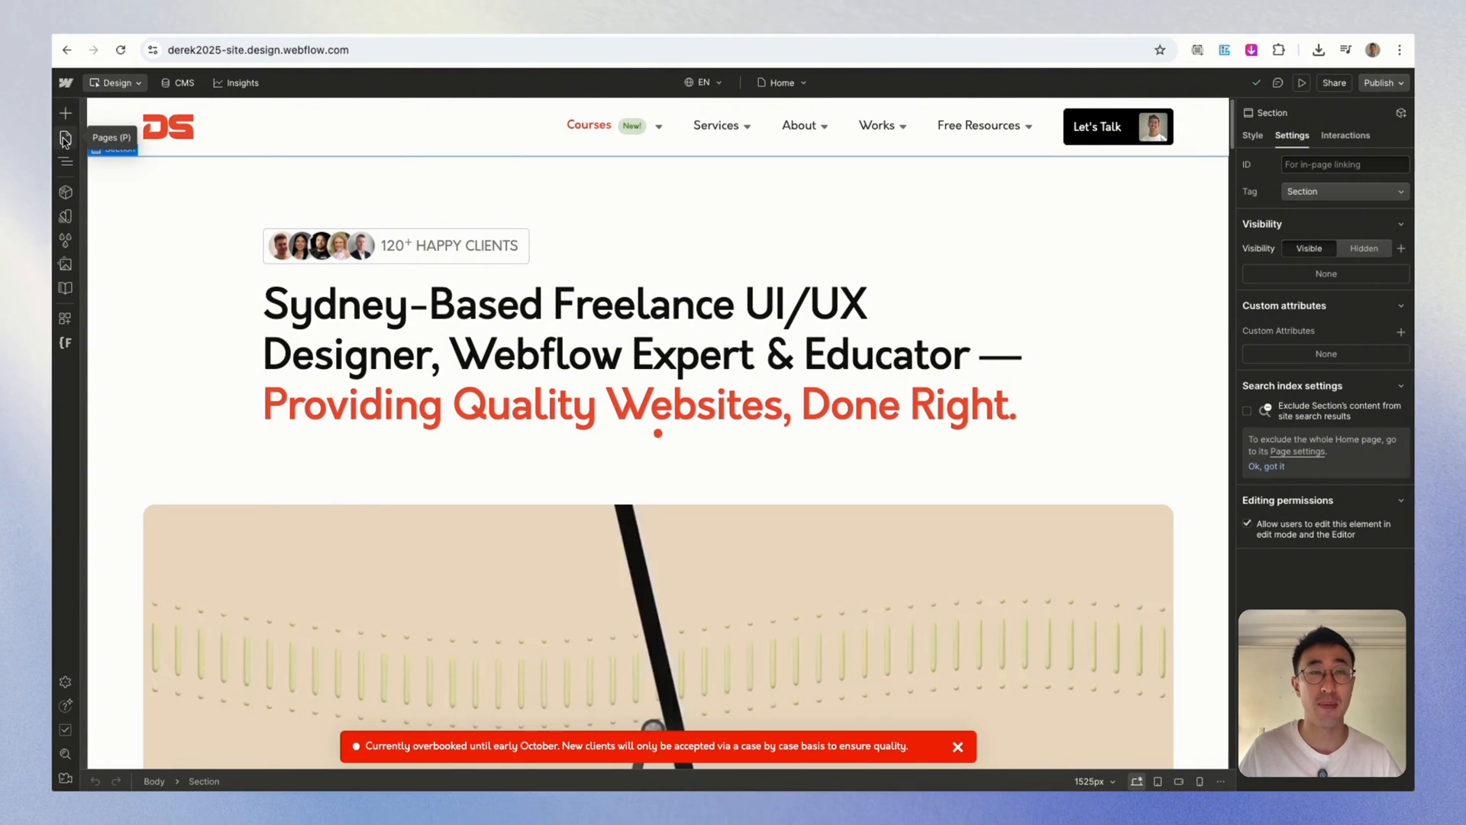
Step: In the Pages panel, expand the unpublished collections group and open Glossaries Template settings
{"action": "left_click", "coordinate": [65, 139]}
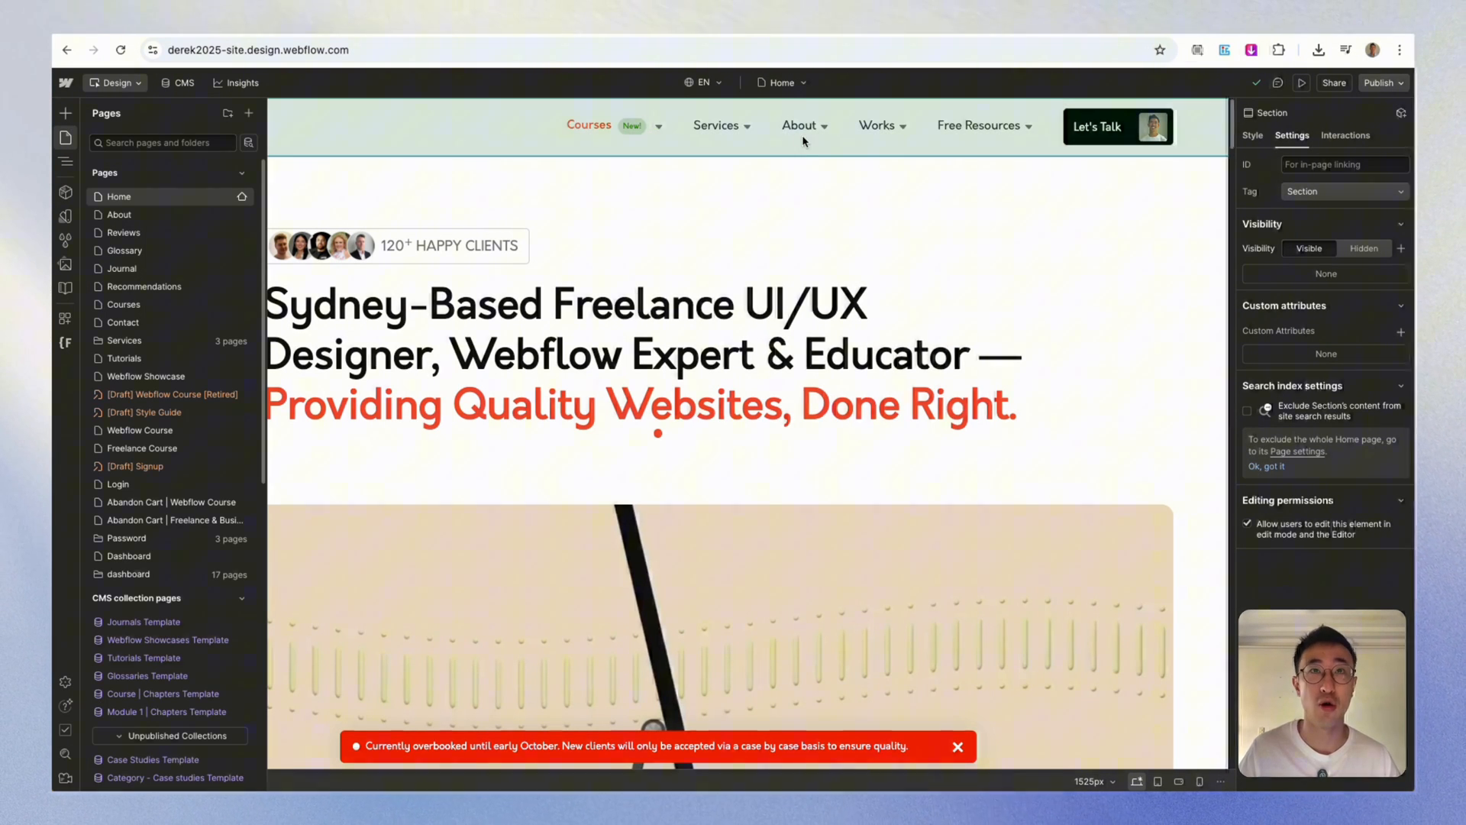
{"action": "left_click", "coordinate": [781, 83]}
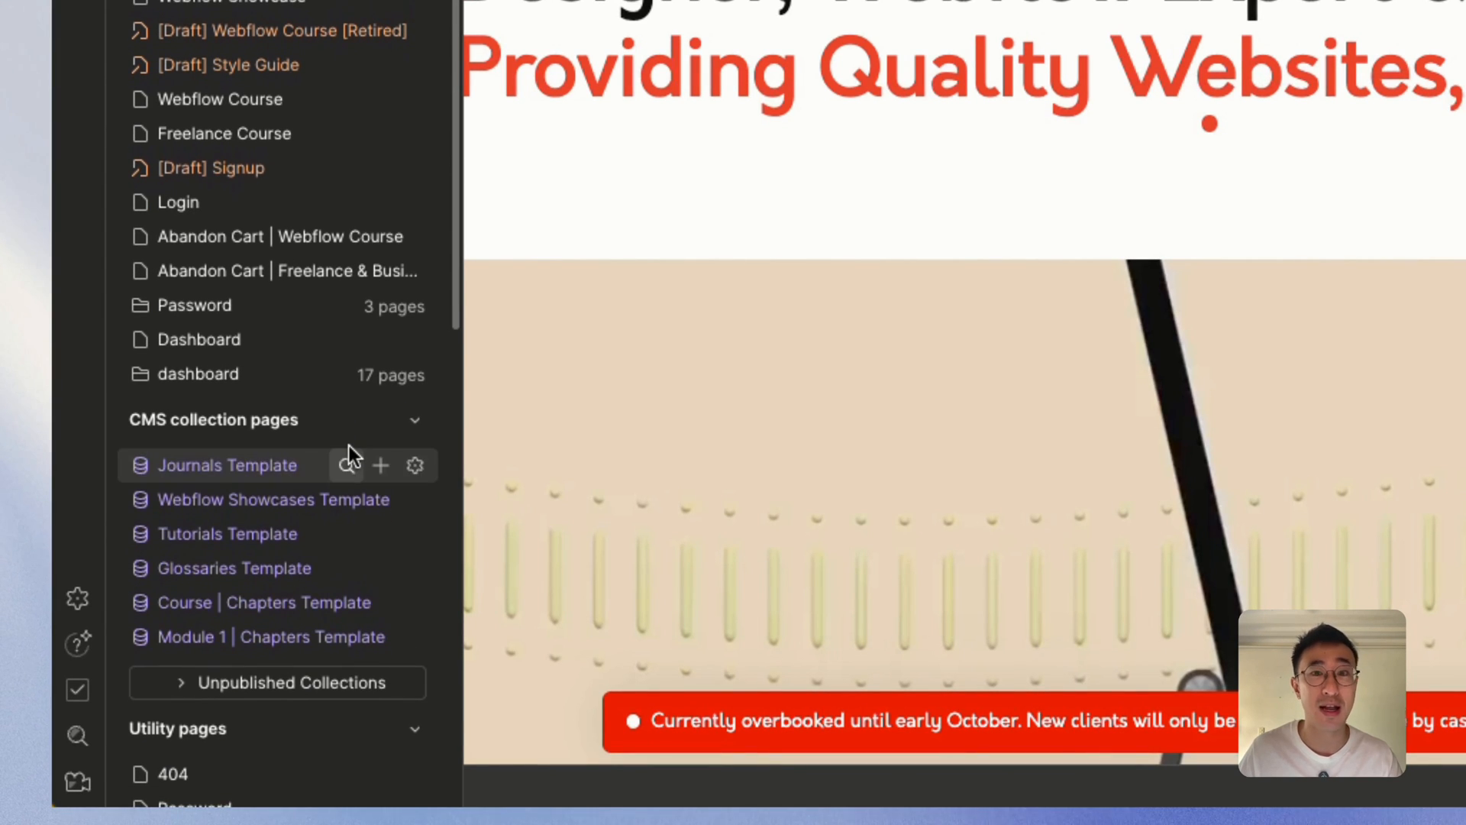
{"action": "scroll", "scroll_direction": "down", "scroll_amount": 3}
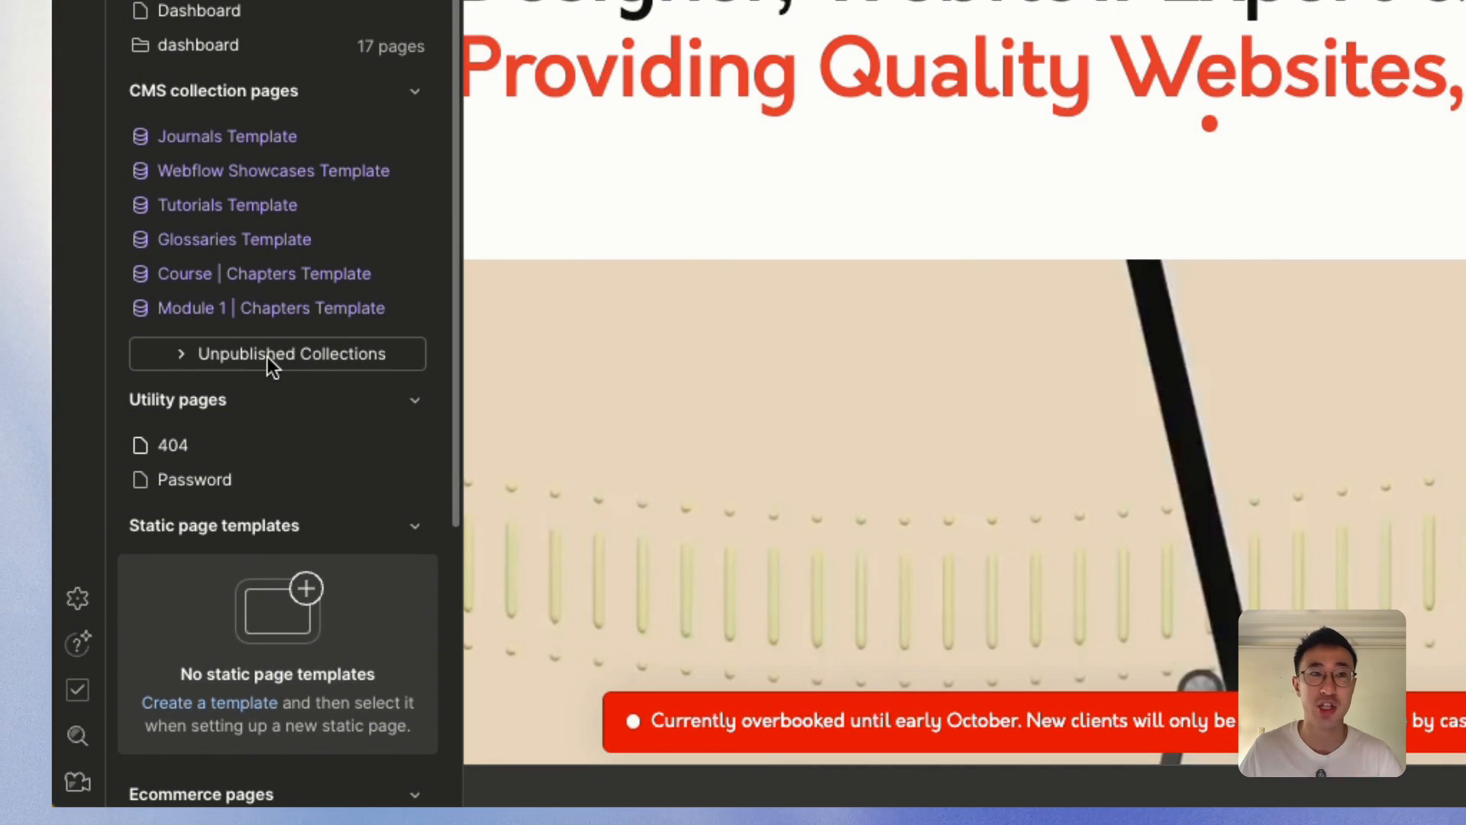
{"action": "left_click", "coordinate": [290, 353]}
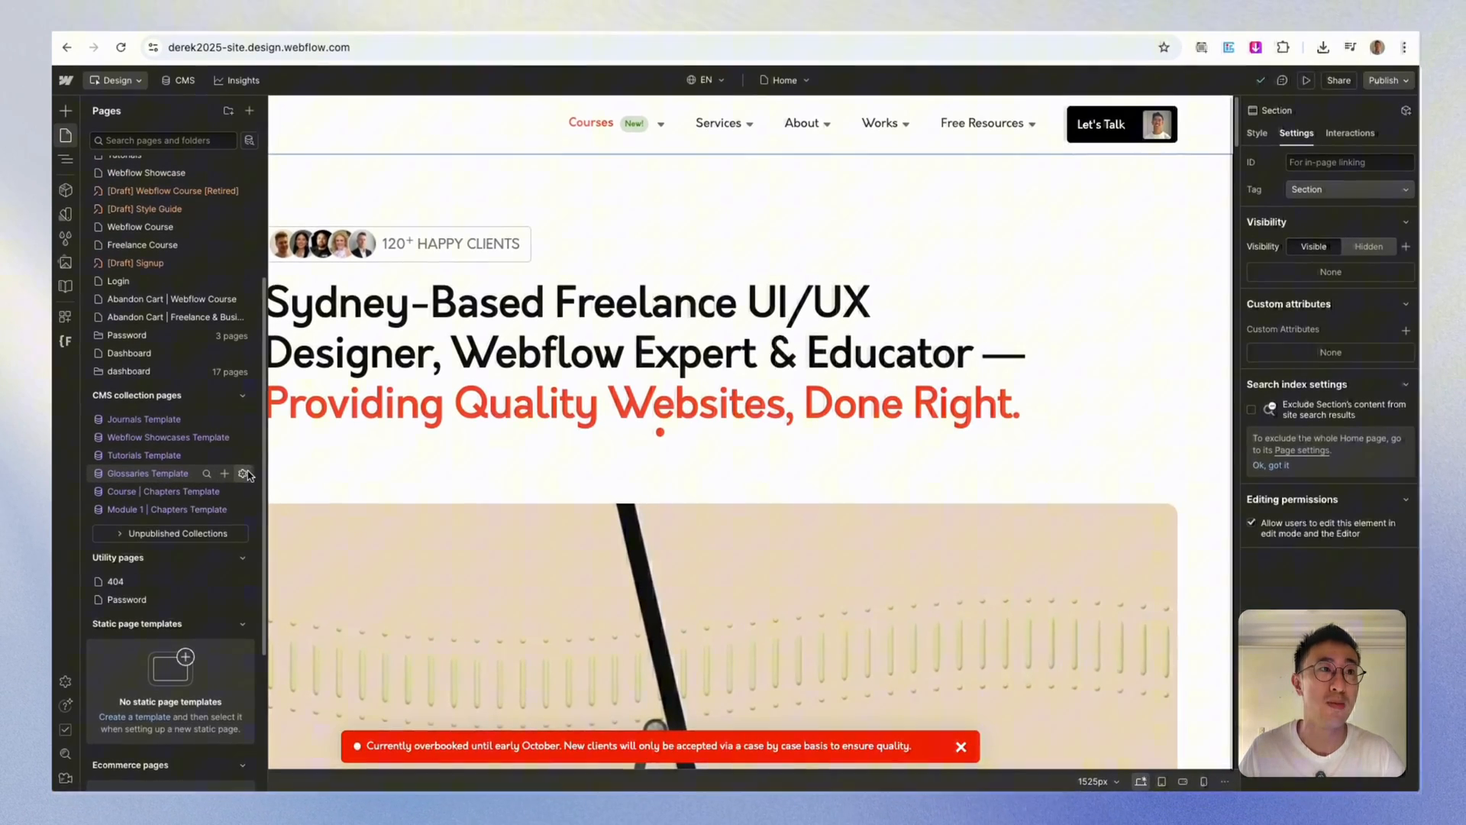
{"action": "left_click", "coordinate": [243, 474]}
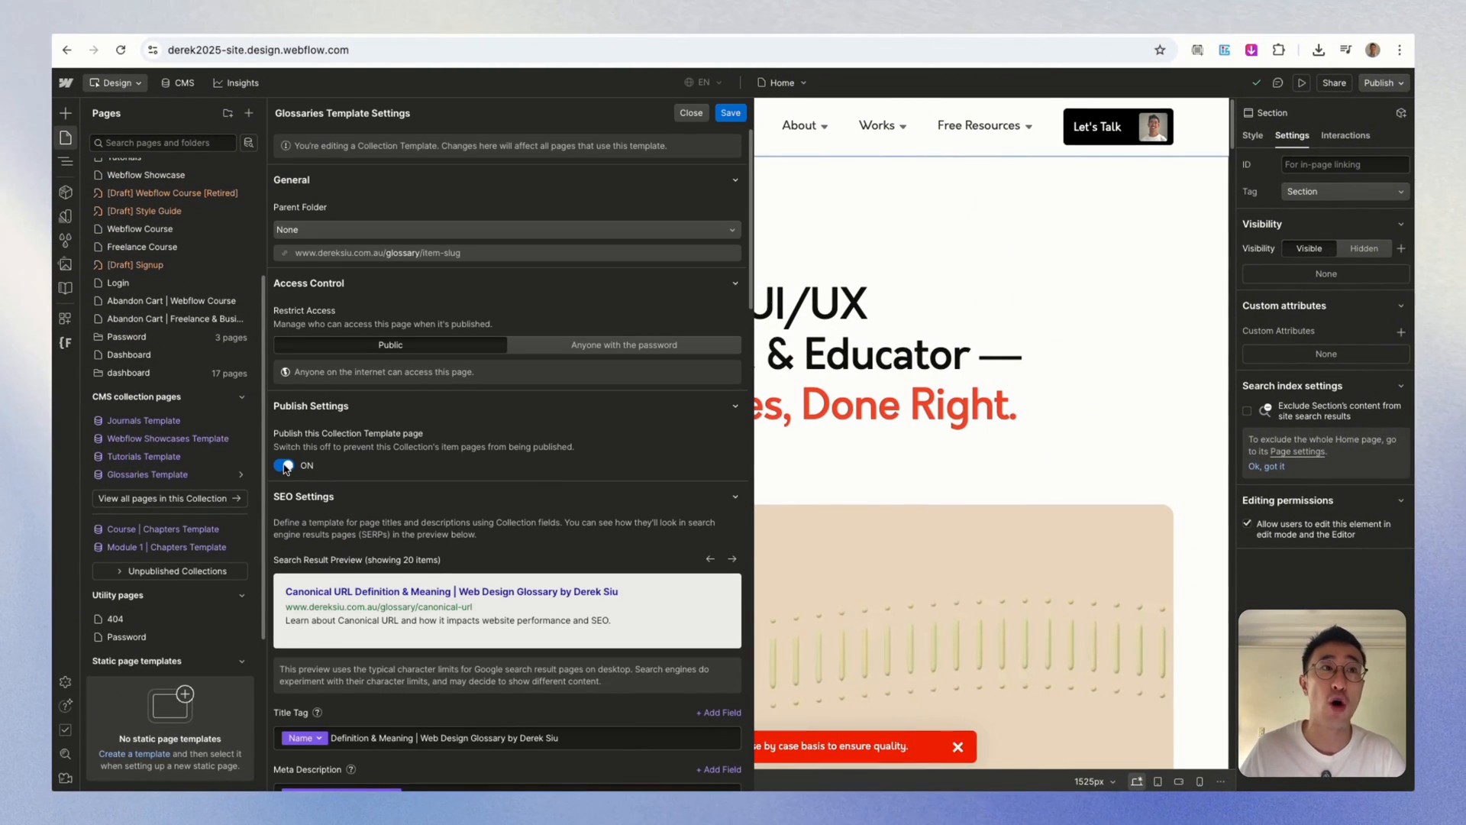
Step: Switch the Glossaries Template Publish setting to OFF and close its settings
{"action": "left_click", "coordinate": [284, 466]}
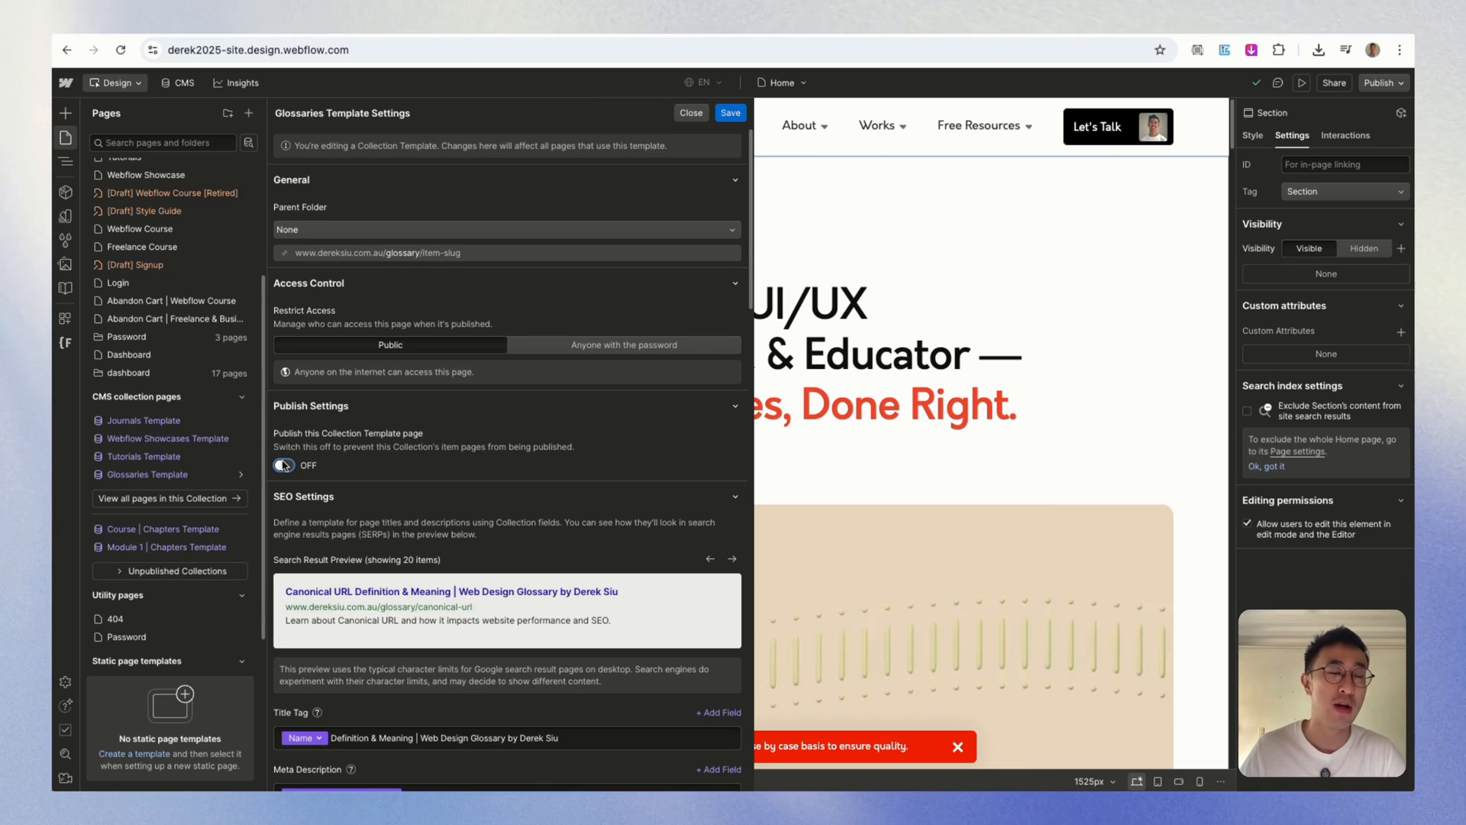
{"action": "left_click", "coordinate": [691, 112]}
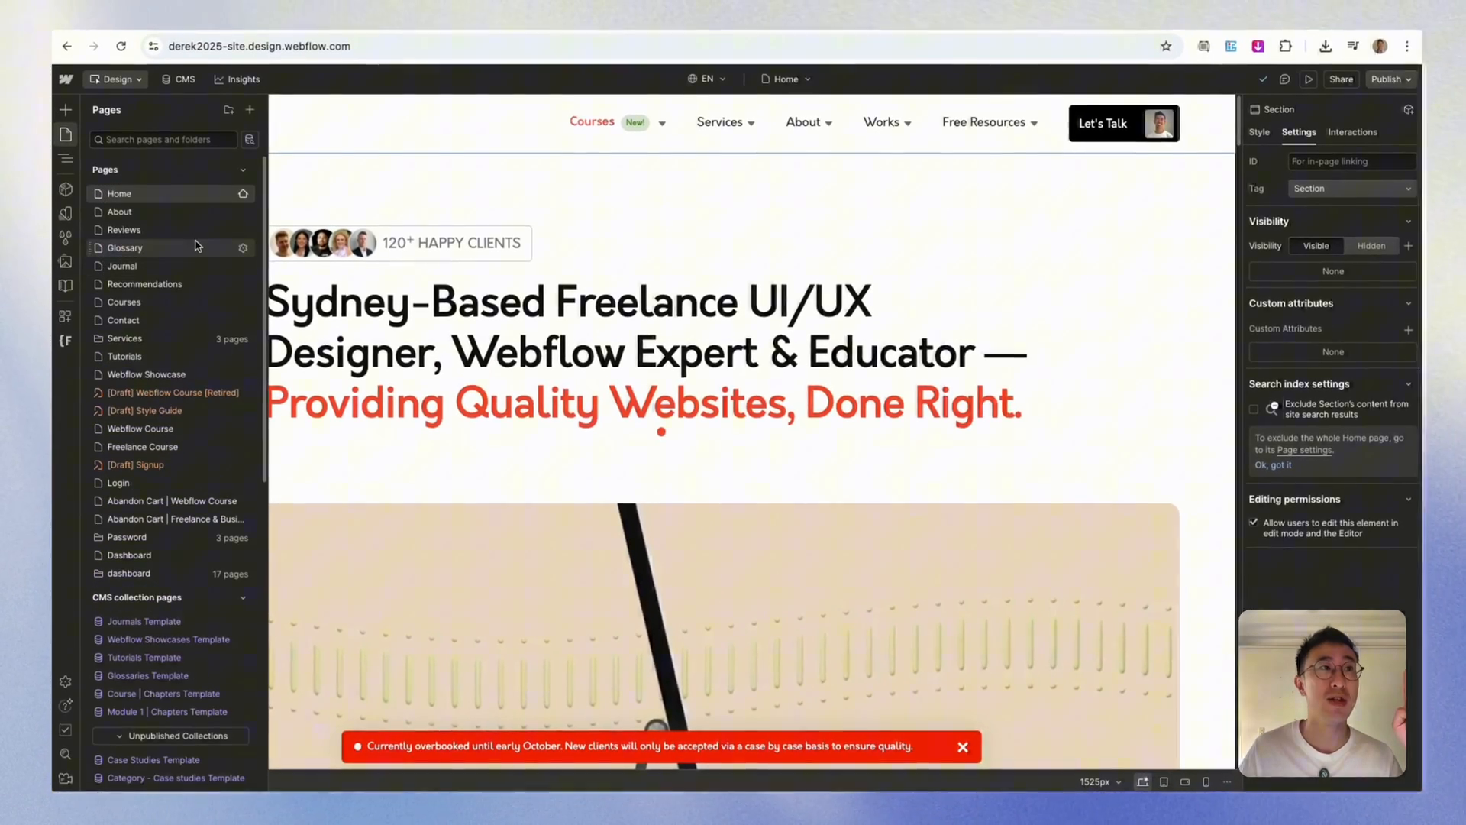
Step: Filter the pages list by 'tutorials' to show the Tutorials page and Tutorials Template
{"action": "left_click", "coordinate": [163, 143]}
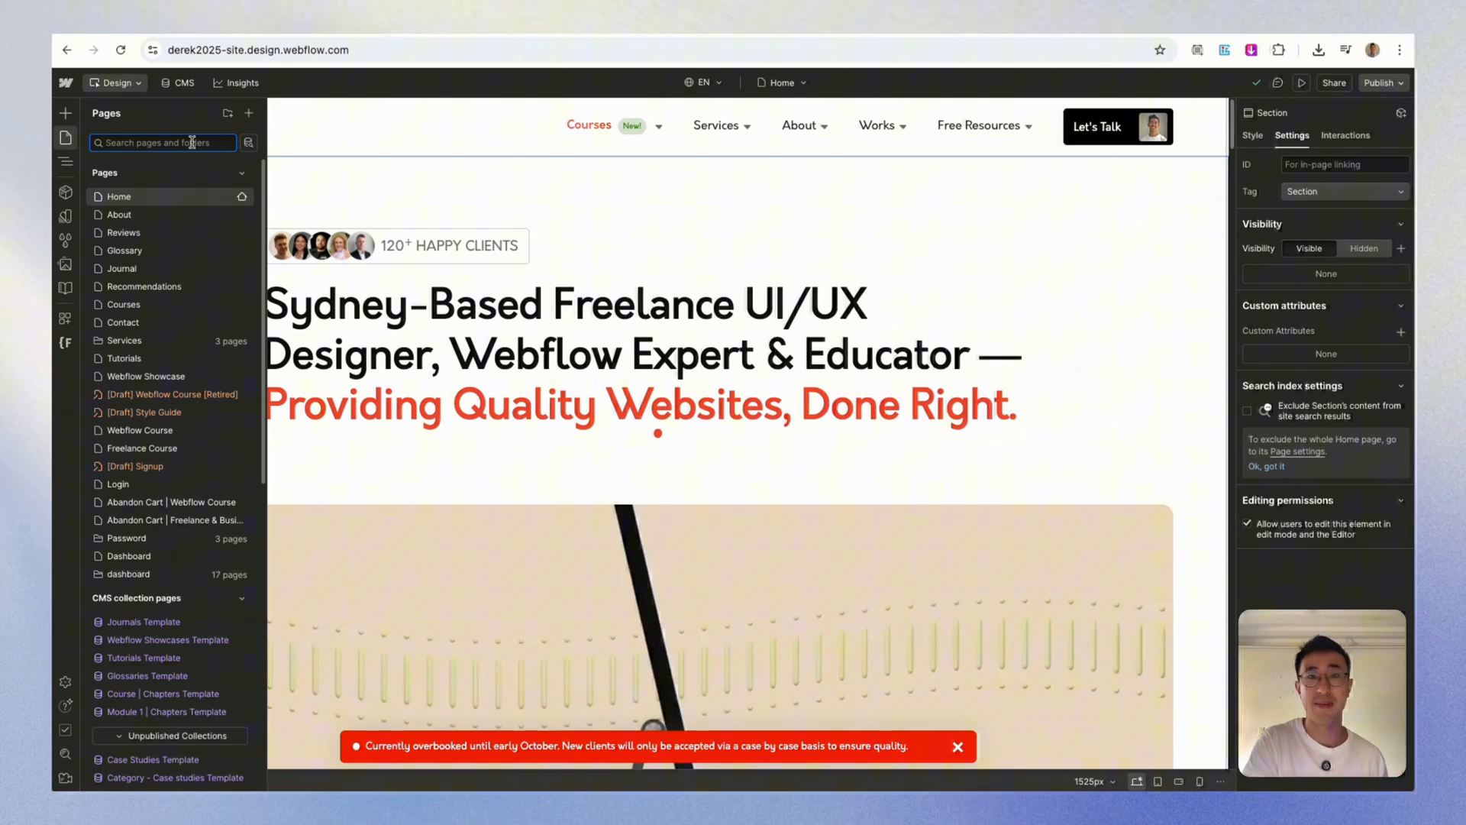
{"action": "type", "text": "tutorials"}
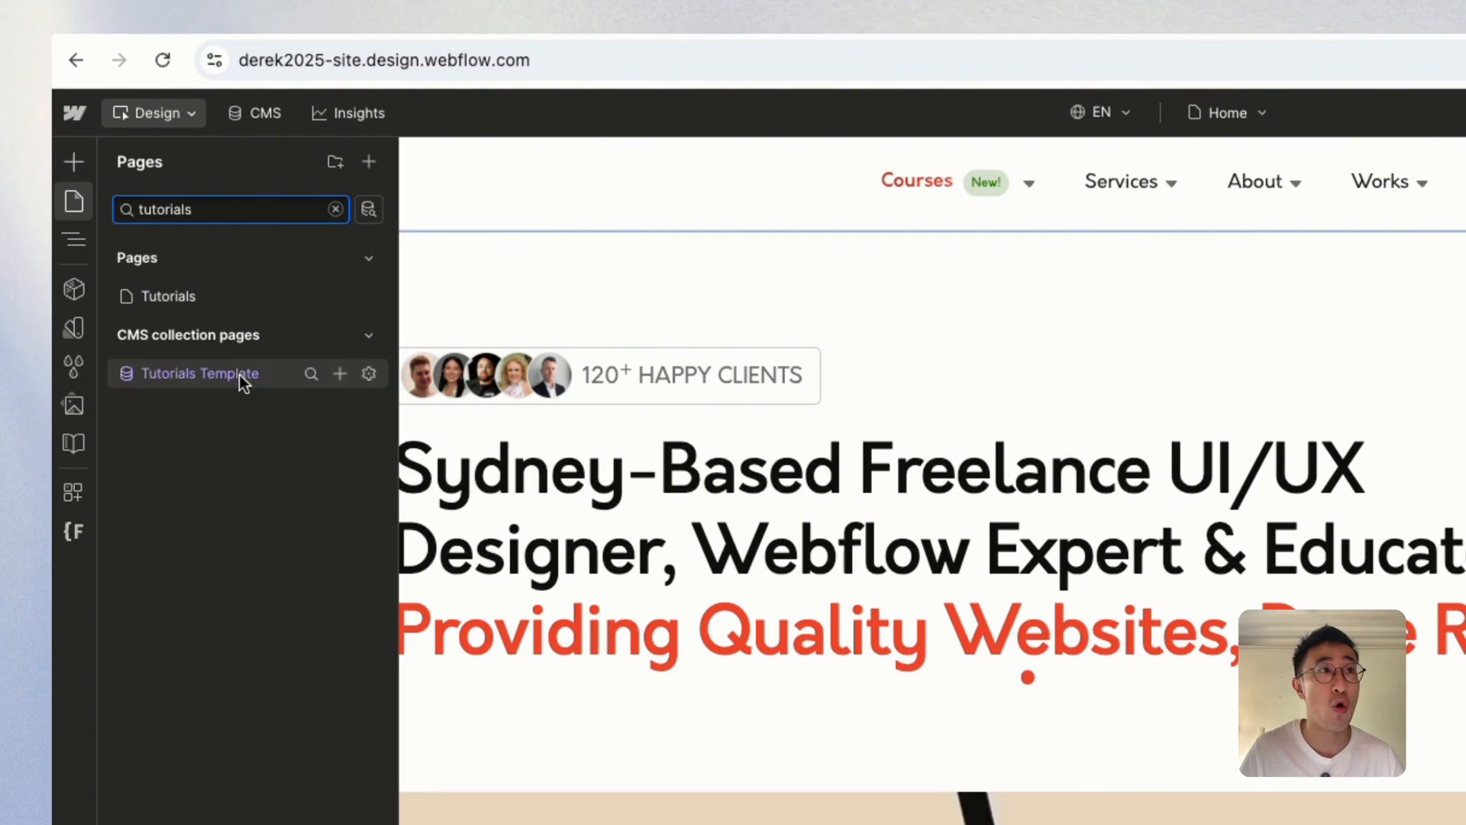
{"action": "mouse_move", "coordinate": [339, 240]}
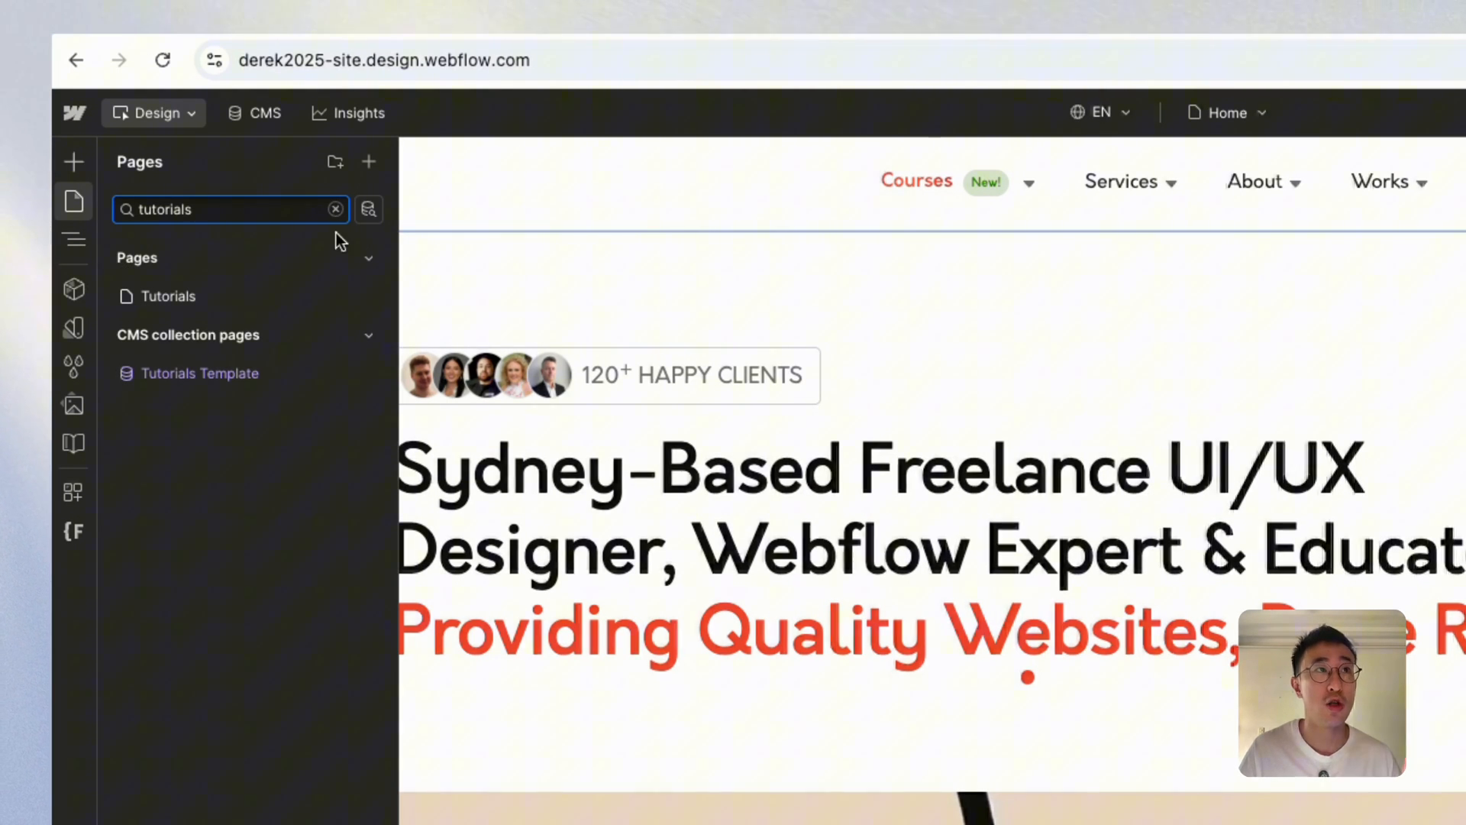
{"action": "mouse_move", "coordinate": [368, 209]}
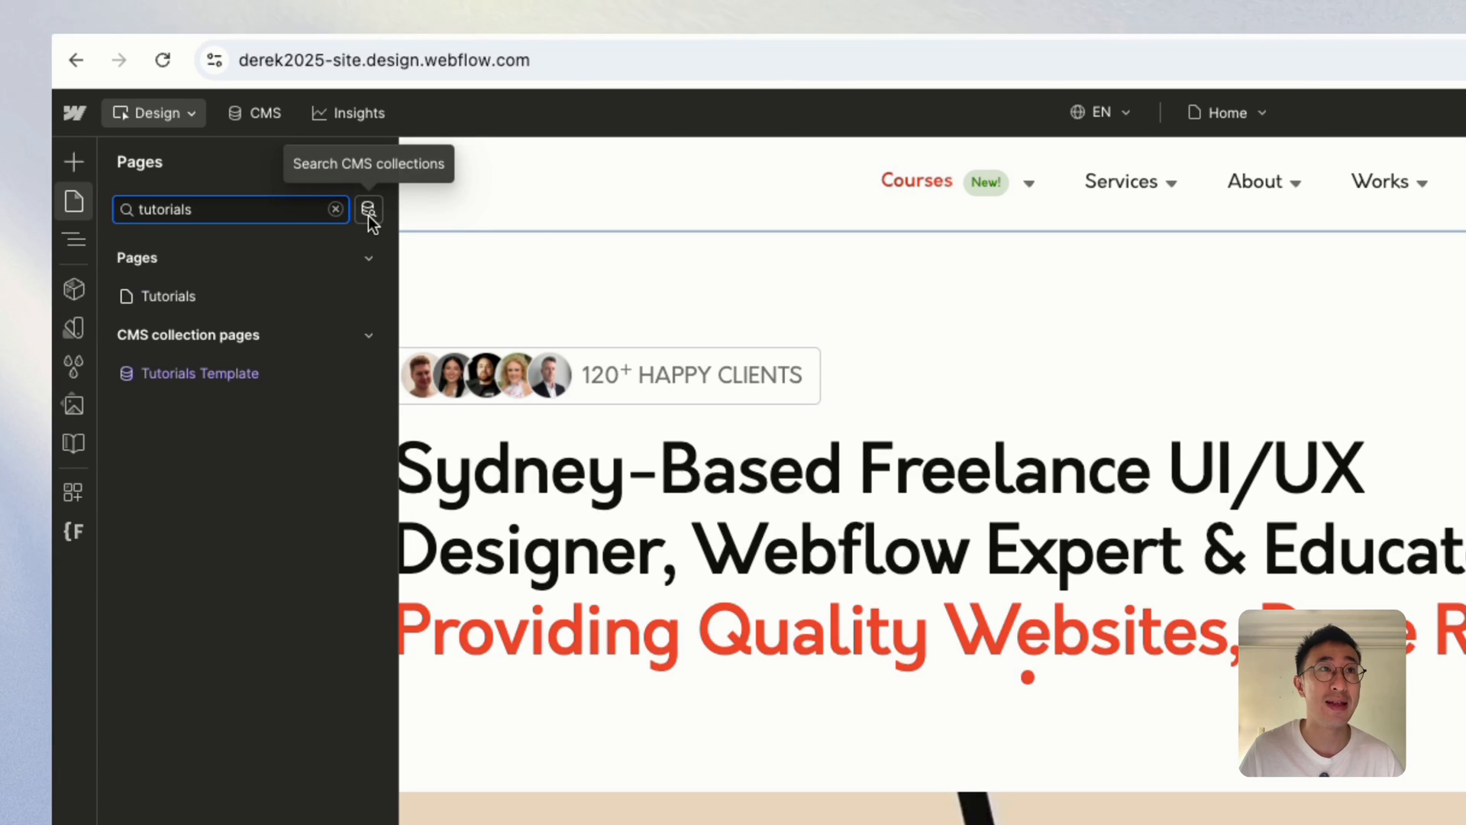
Step: Search the Tutorials Template collection items and load the CMS Filter tutorial on the canvas
{"action": "left_click", "coordinate": [368, 210]}
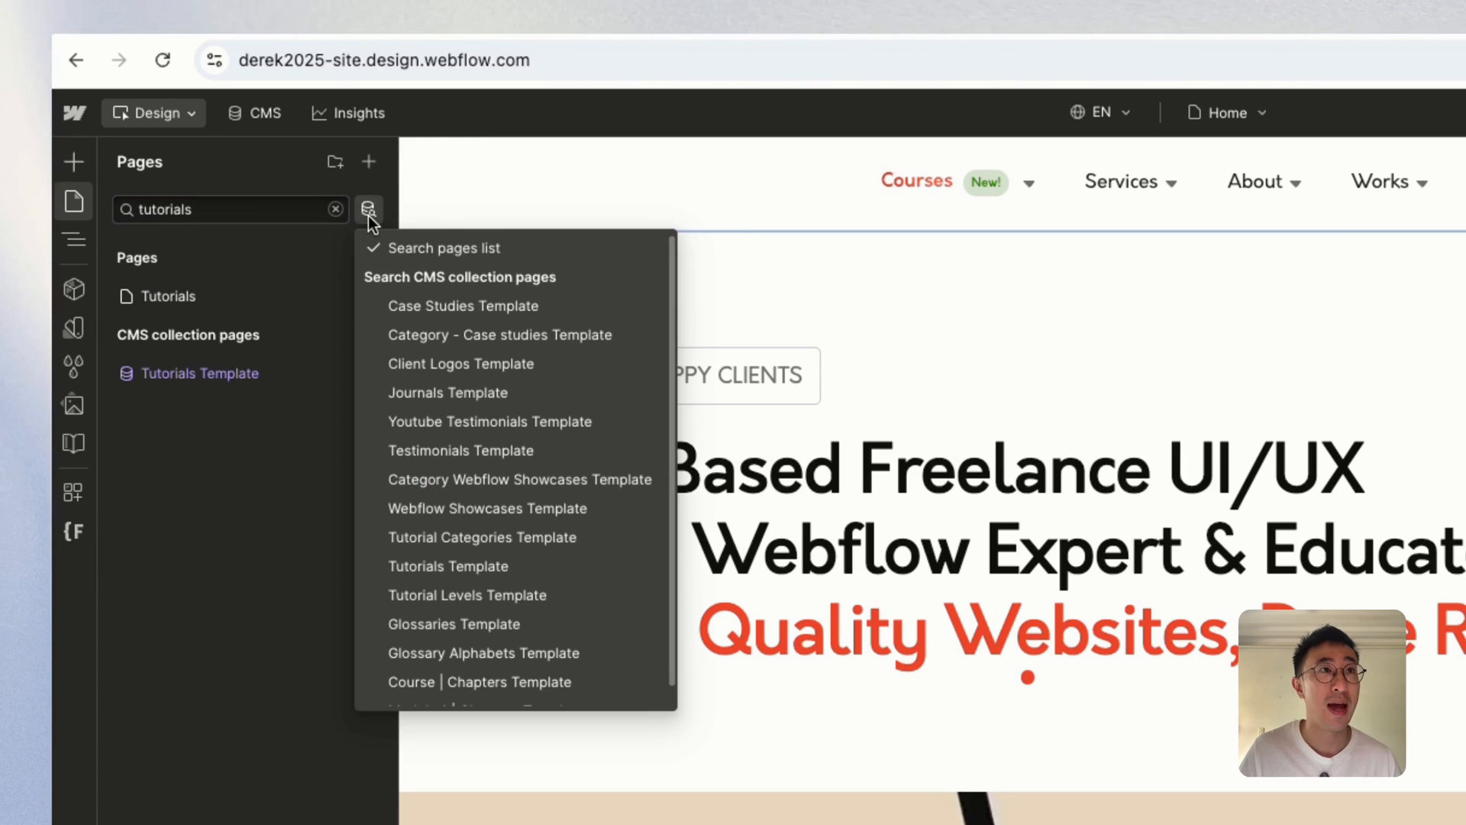
{"action": "mouse_move", "coordinate": [467, 421]}
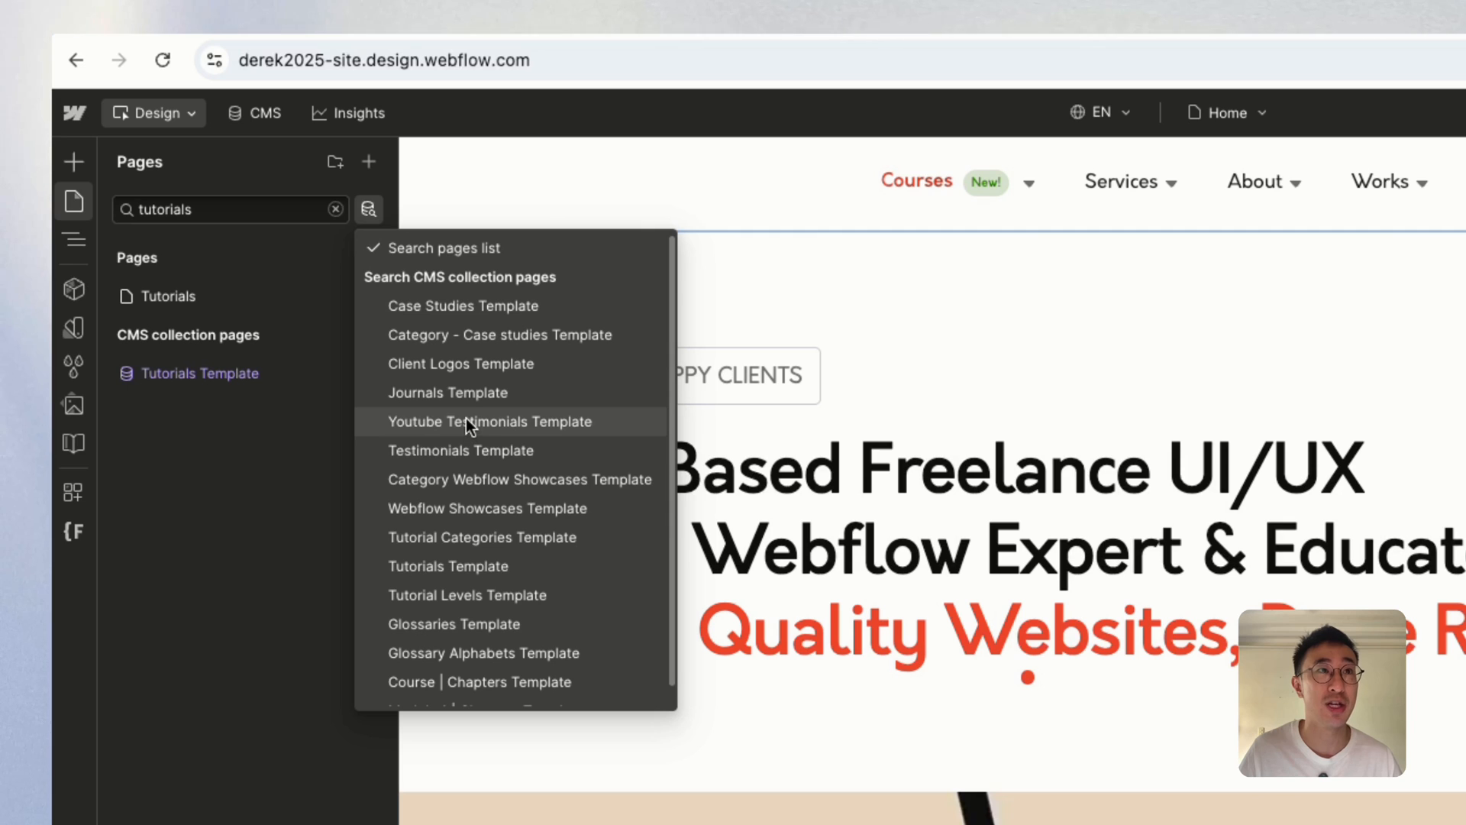
{"action": "mouse_move", "coordinate": [477, 565]}
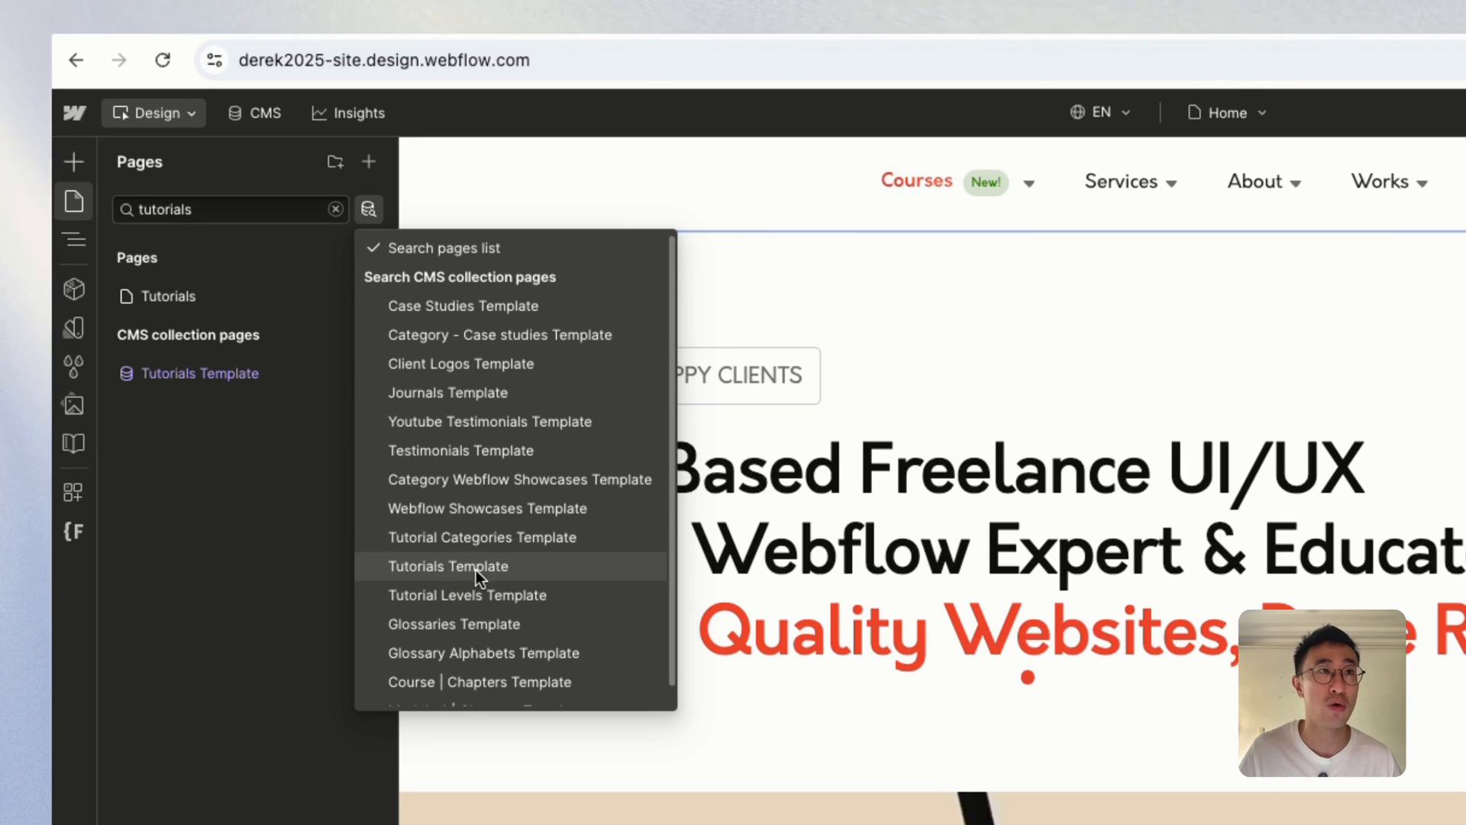
{"action": "left_click", "coordinate": [448, 565]}
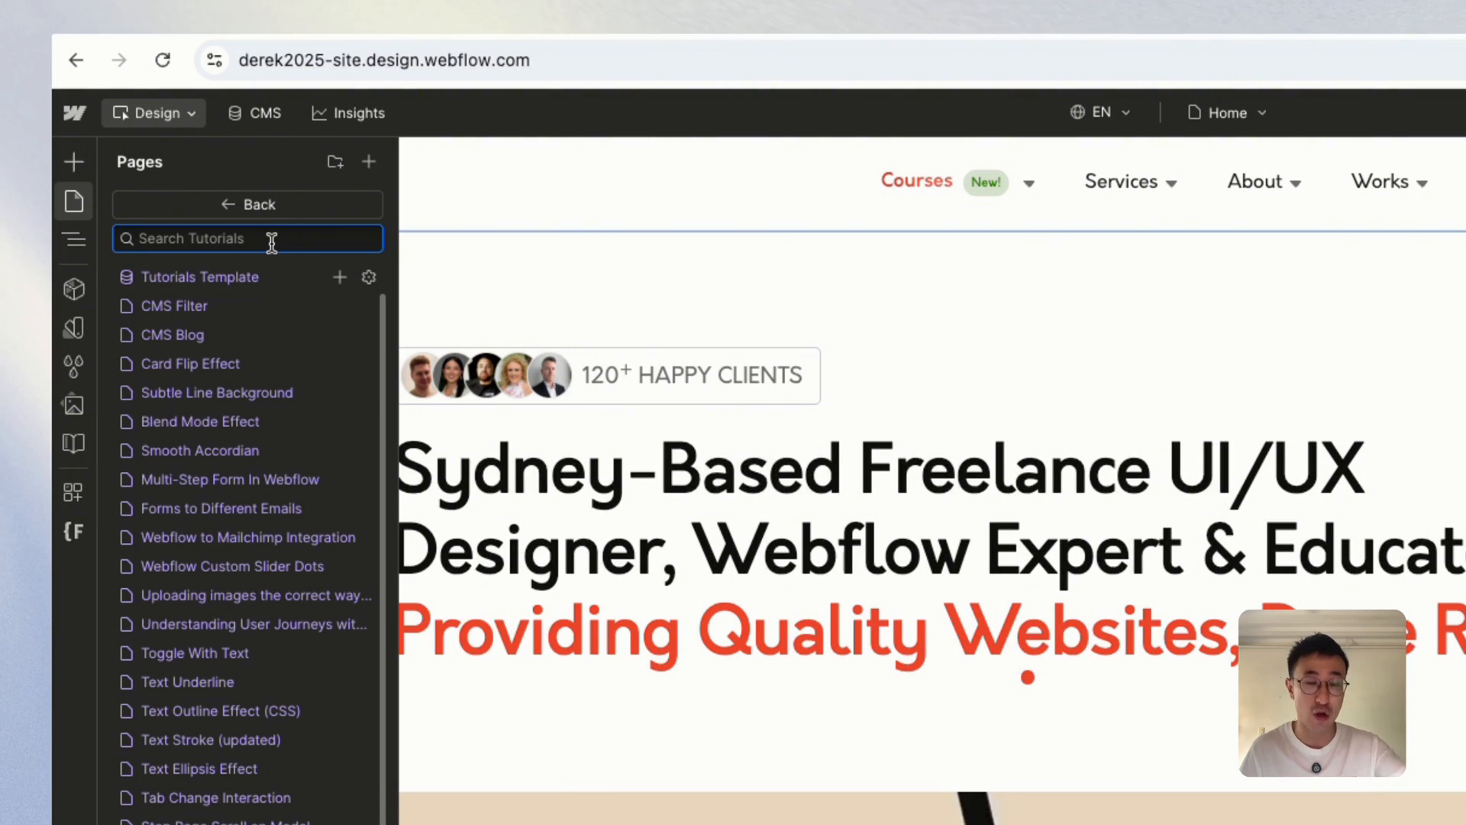
{"action": "type", "text": "nav"}
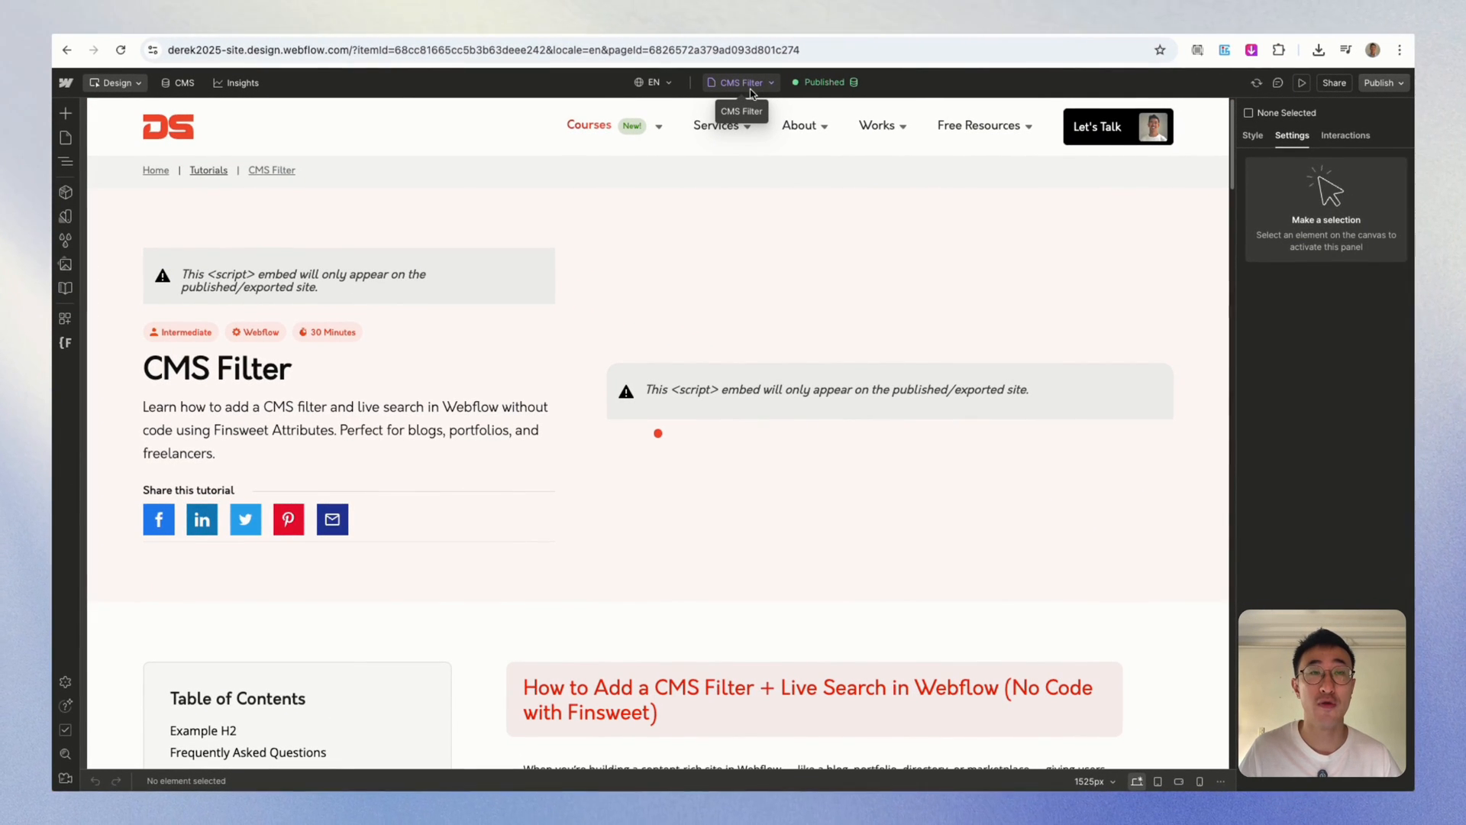
{"action": "left_click", "coordinate": [738, 82]}
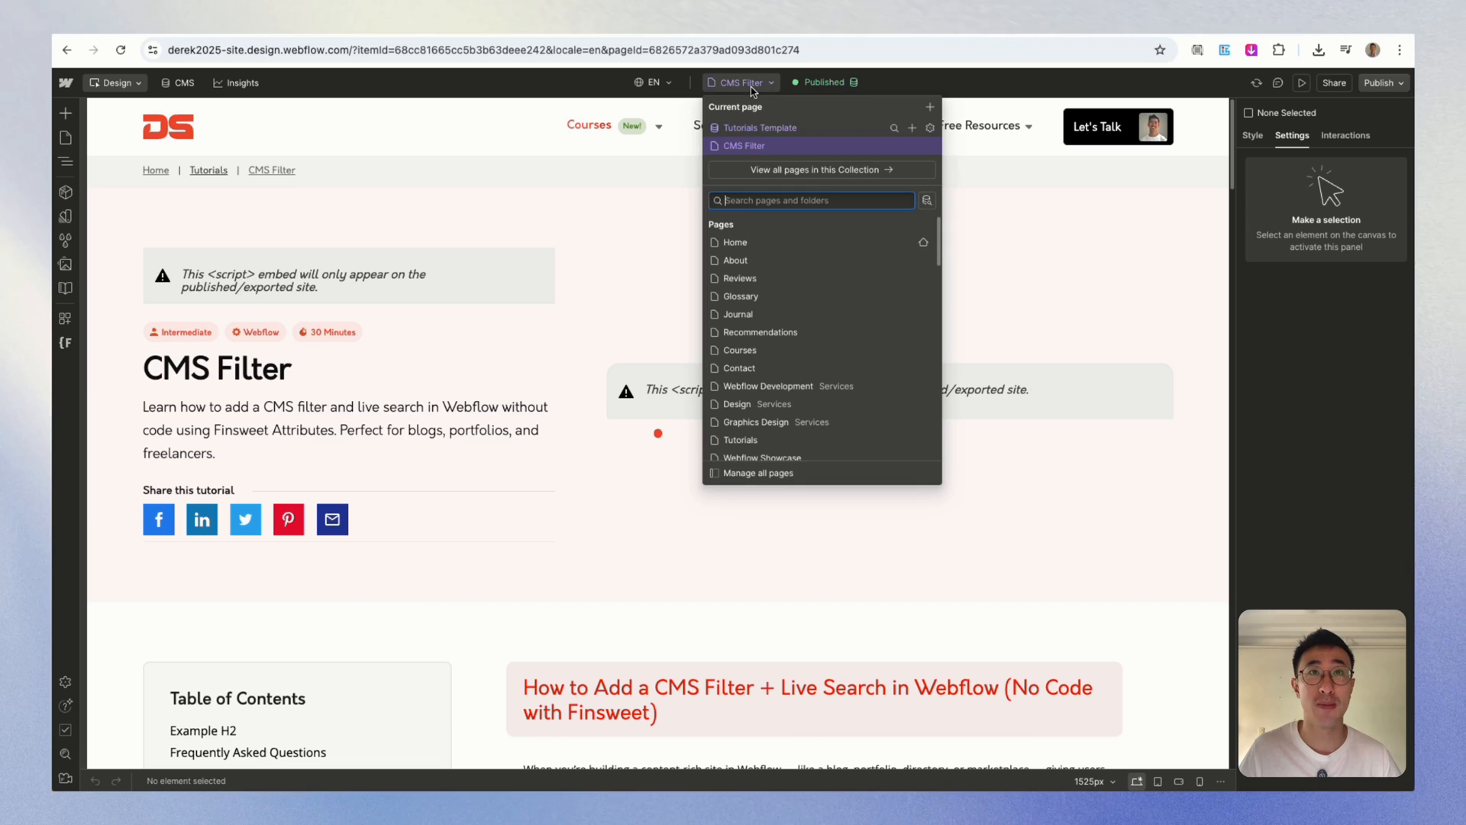